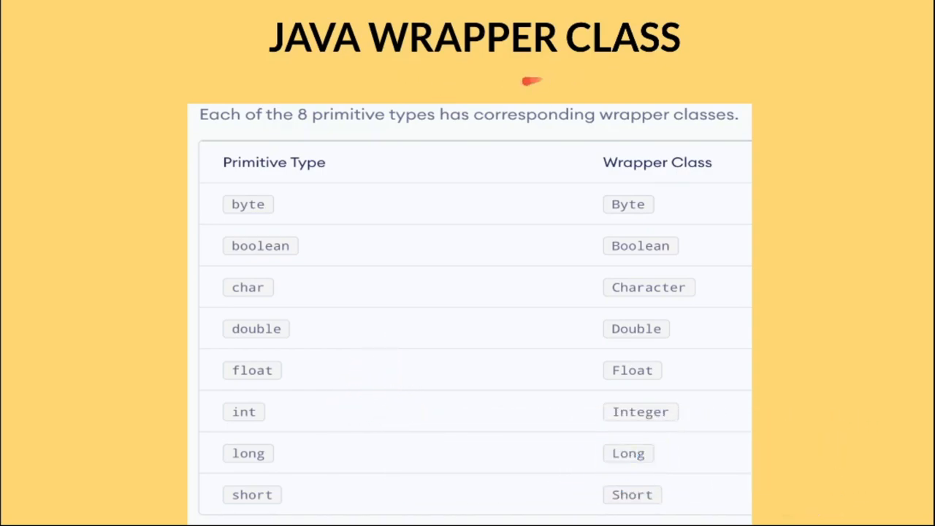
pyautogui.moveTo(388, 114)
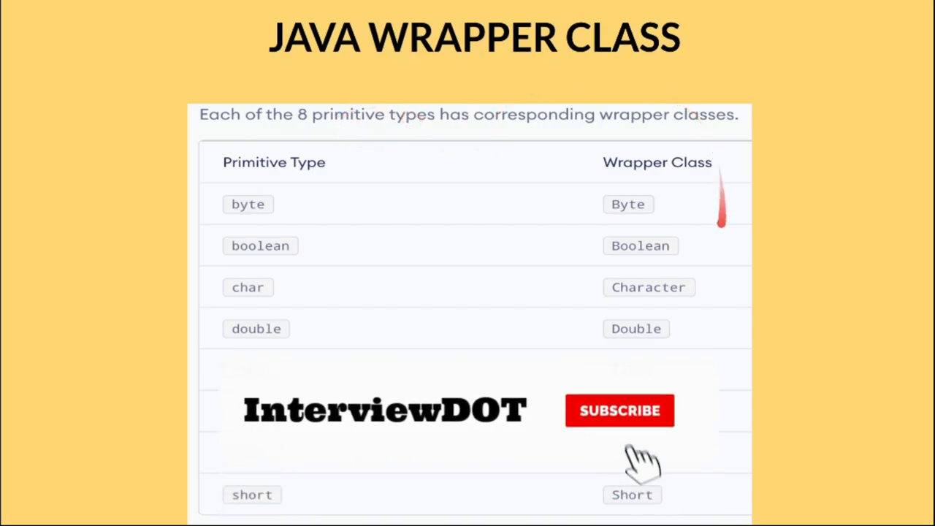
# Step: Review the WrapperToPrimitiveDemo file and return to PrimitiveToWrapperDemo
pyautogui.click(620, 410)
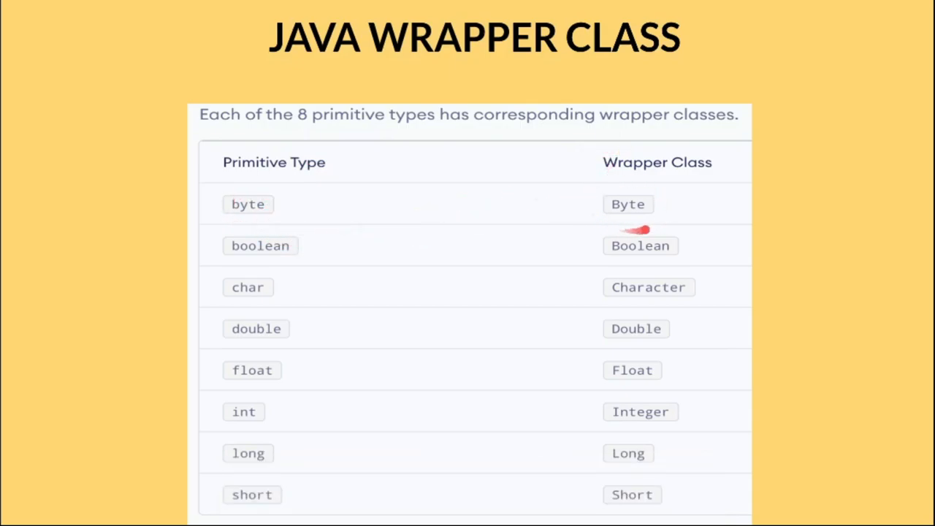
pyautogui.moveTo(316, 475)
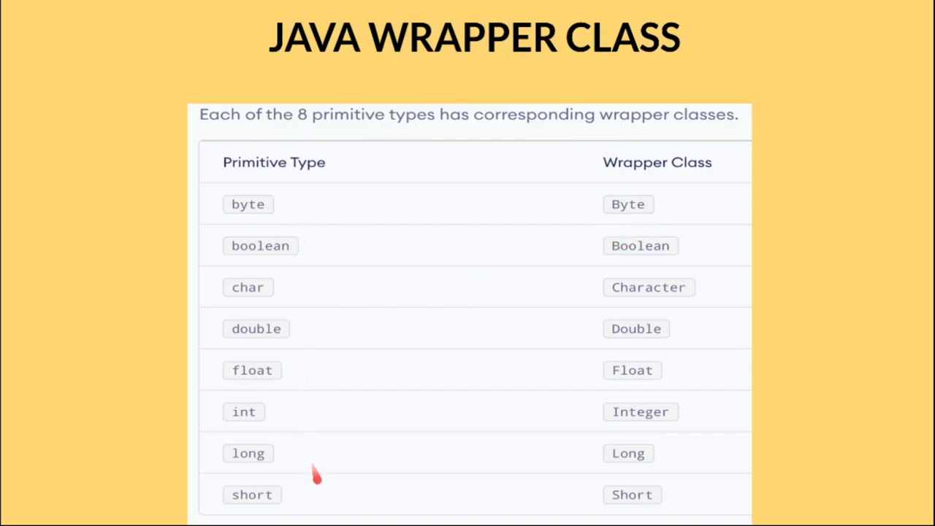
pyautogui.moveTo(621, 475)
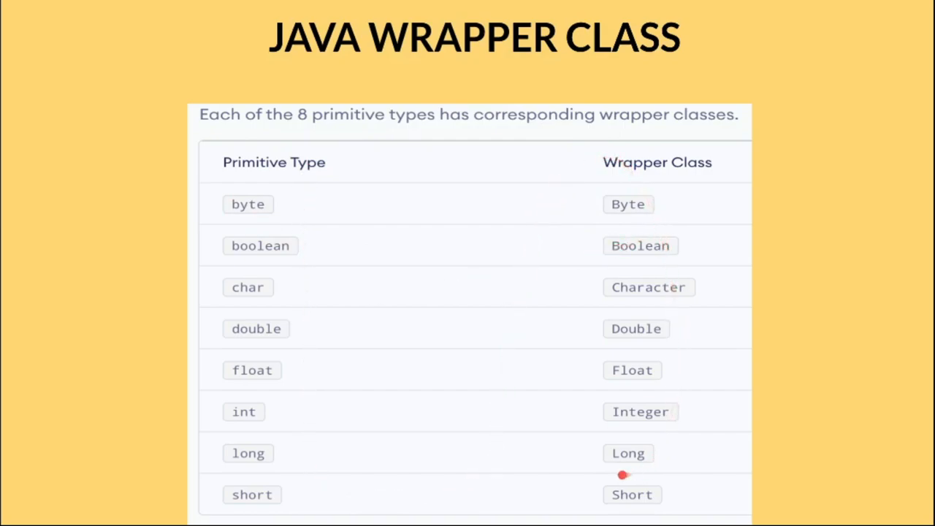
pyautogui.moveTo(488, 432)
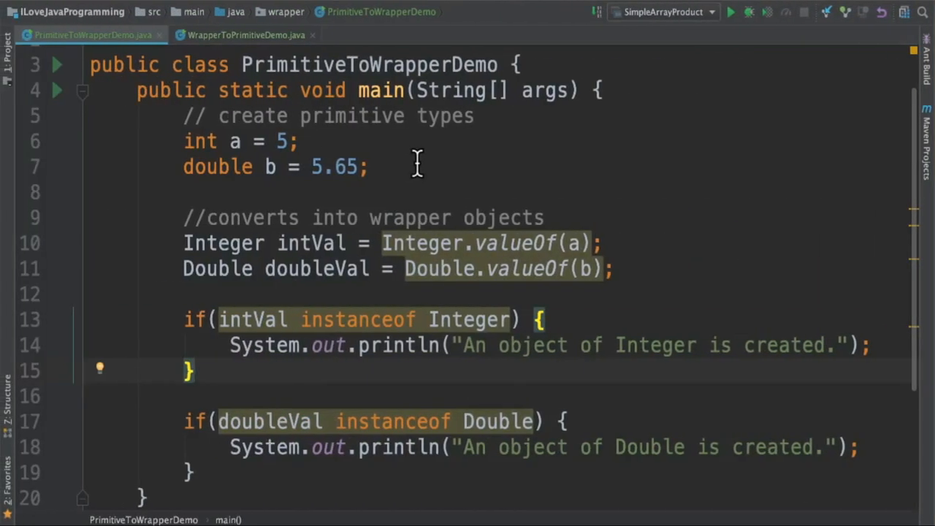
pyautogui.moveTo(327, 90)
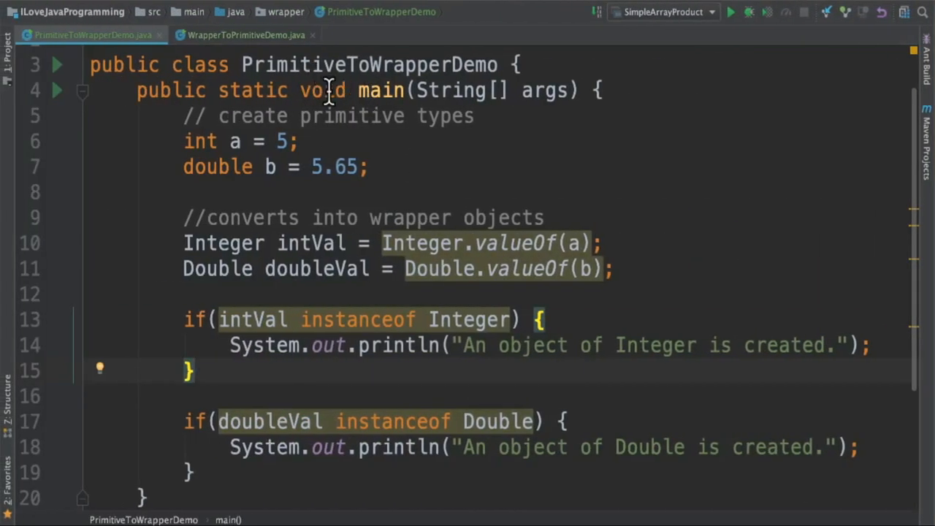
pyautogui.click(246, 34)
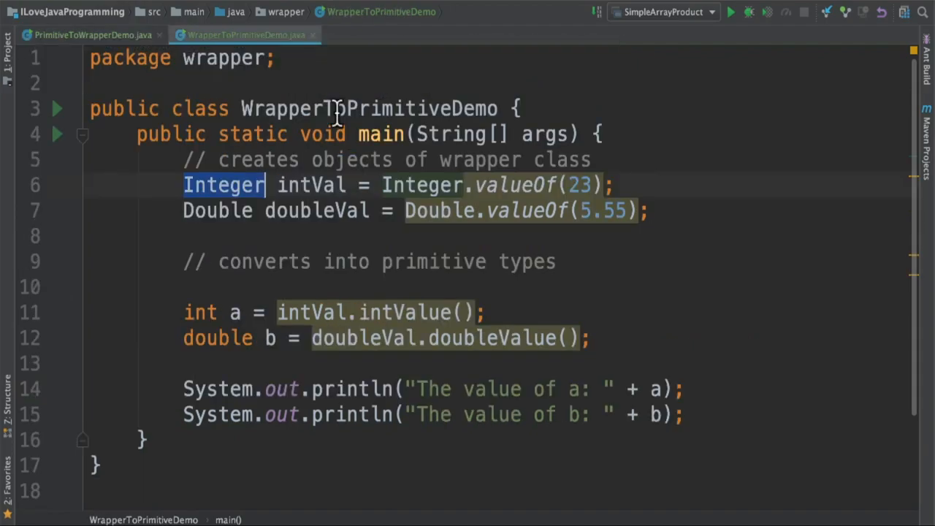
pyautogui.click(87, 34)
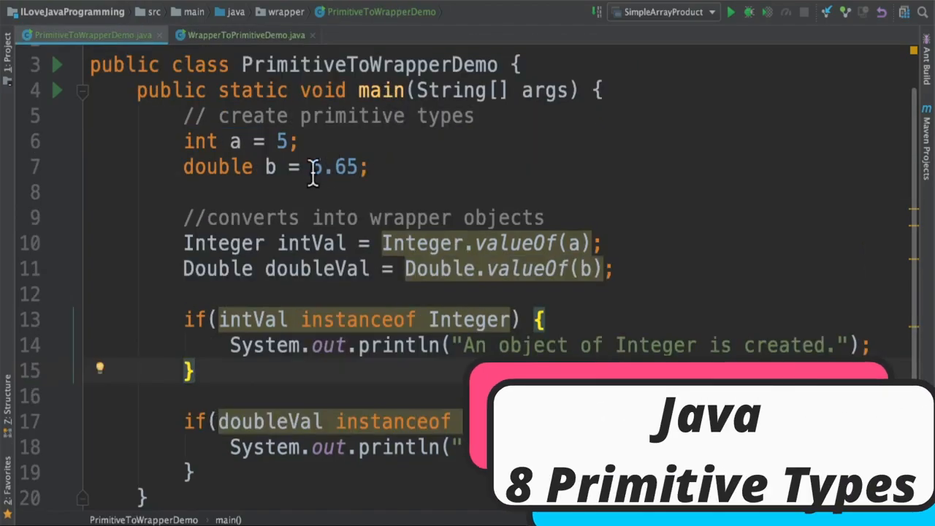
pyautogui.moveTo(197, 141)
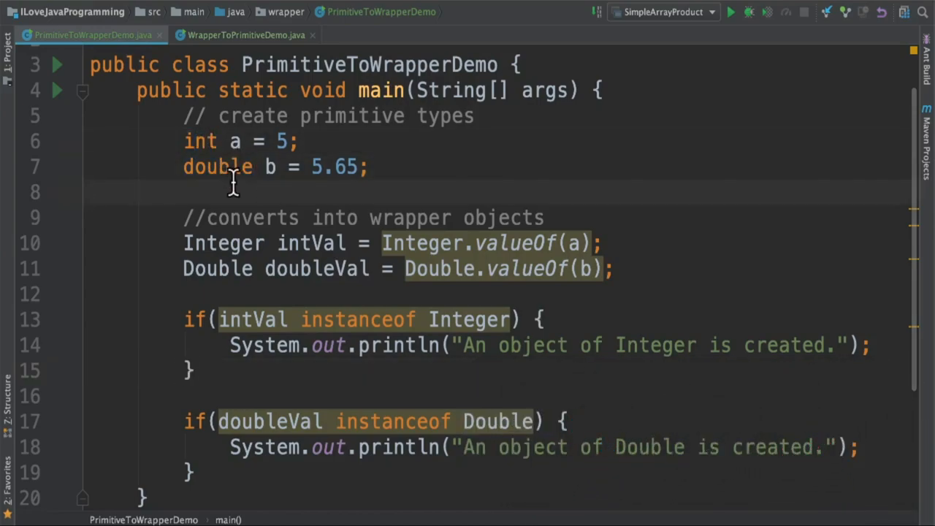
pyautogui.moveTo(435, 243)
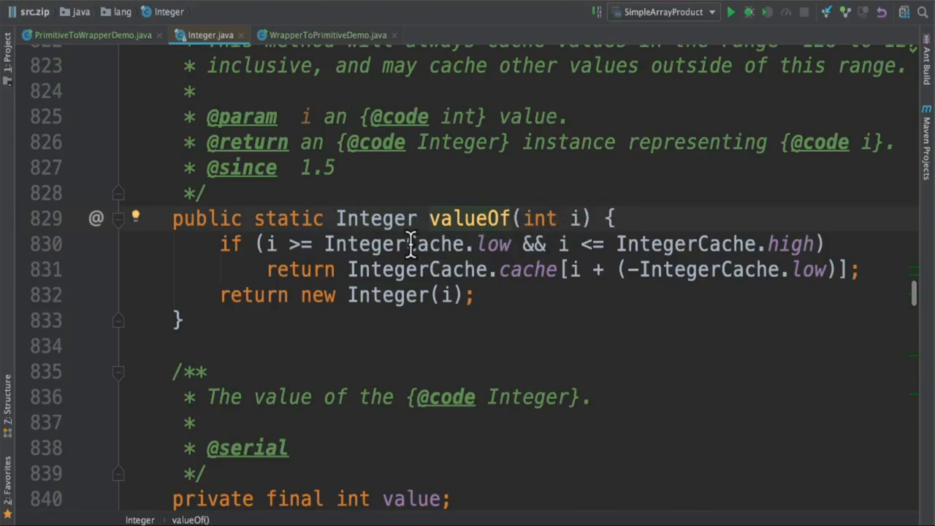
# Step: Highlight valueOf's Integer return type in Integer.java, then return to PrimitiveToWrapperDemo
pyautogui.doubleClick(376, 218)
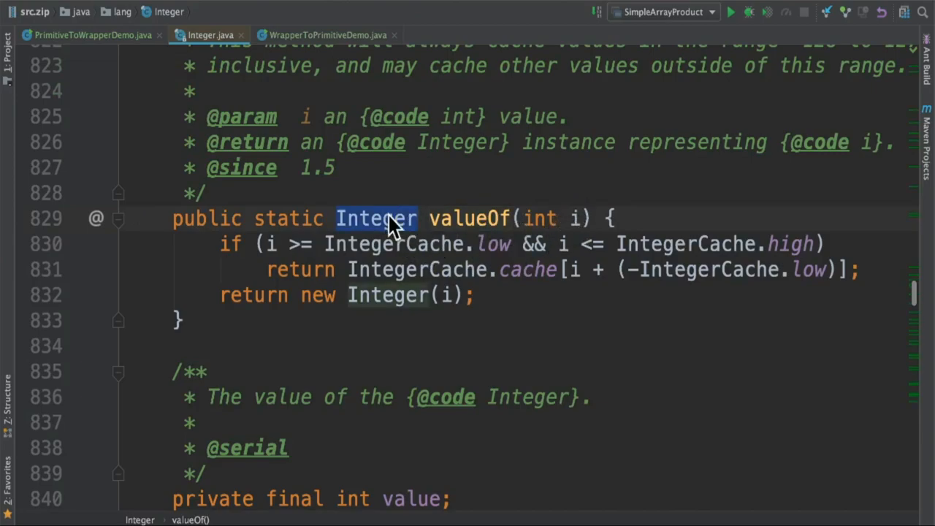
pyautogui.click(92, 34)
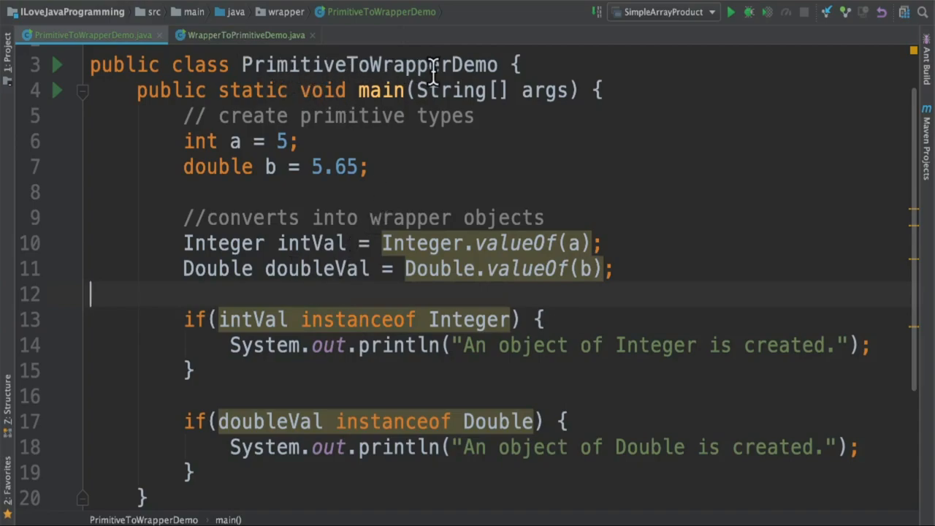
# Step: In WrapperToPrimitiveDemo, highlight the Double wrapper type and the word 'primitive' in the comment
pyautogui.click(245, 34)
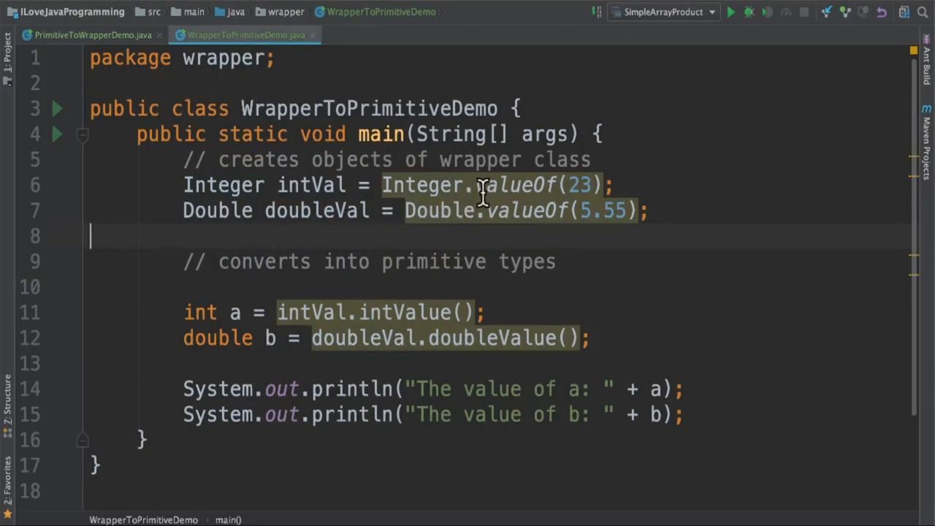
pyautogui.doubleClick(217, 211)
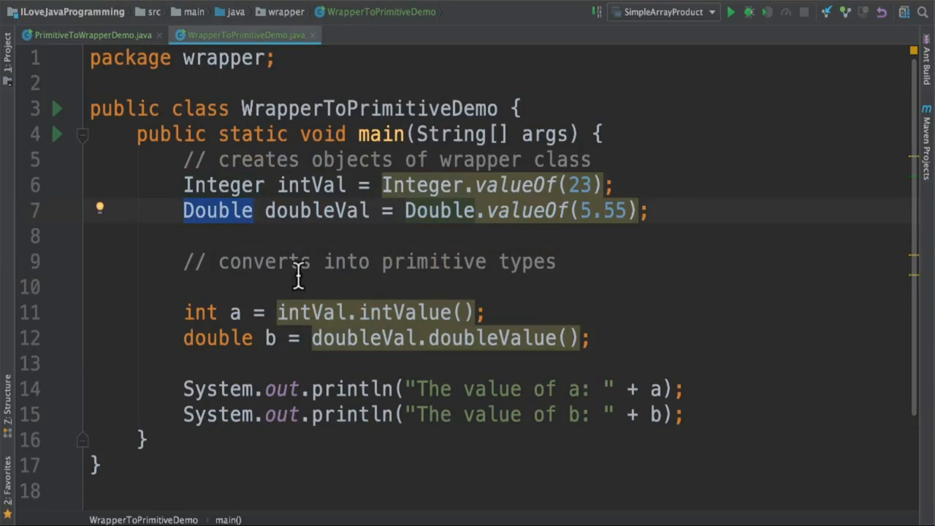
pyautogui.doubleClick(433, 261)
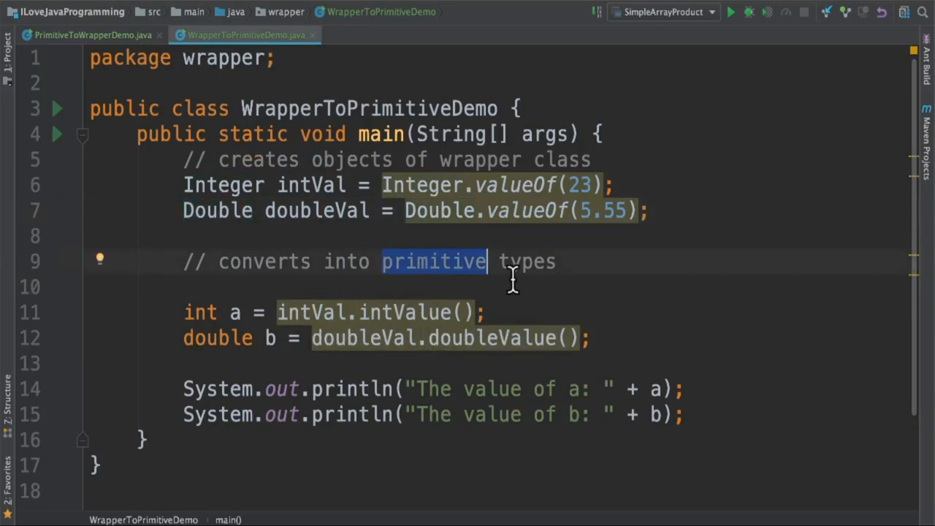
# Step: Jump to Integer's intValue source, highlight its int return type, and return to WrapperToPrimitiveDemo
pyautogui.doubleClick(398, 312)
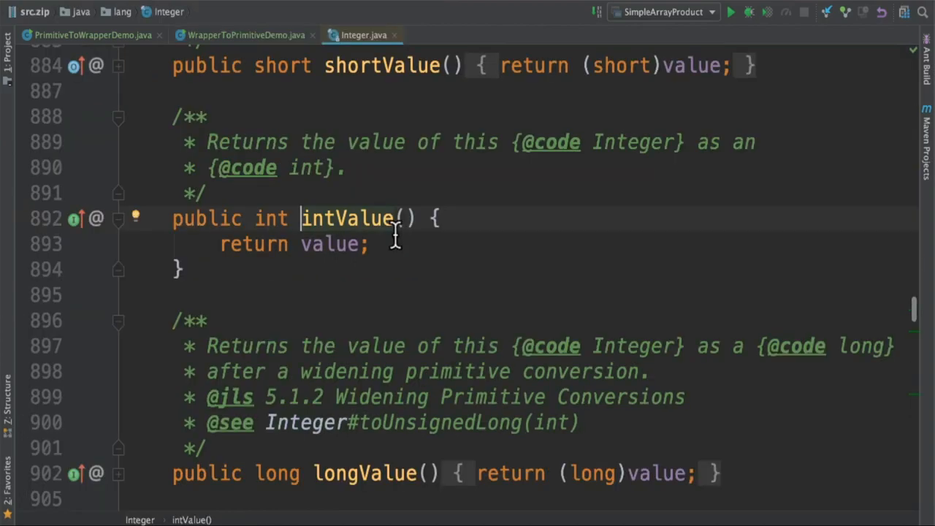
pyautogui.doubleClick(271, 218)
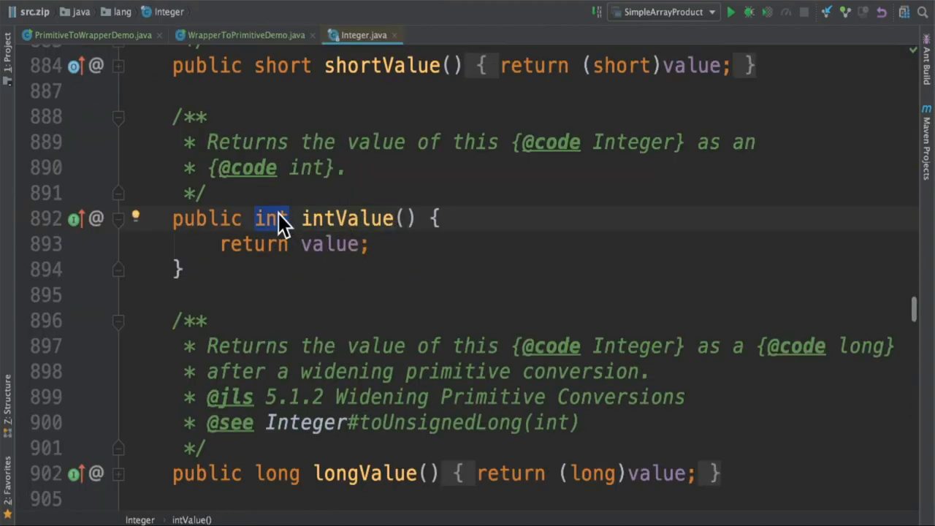
pyautogui.click(244, 34)
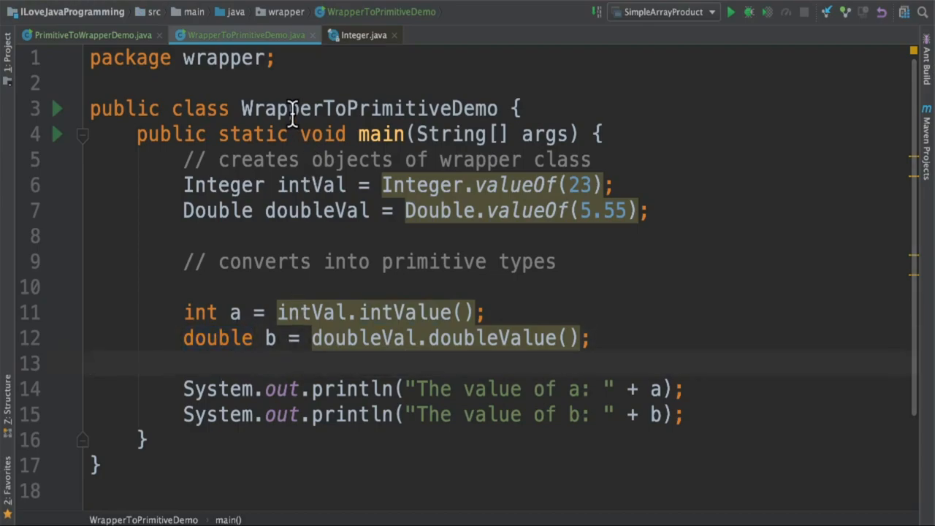
pyautogui.moveTo(387, 98)
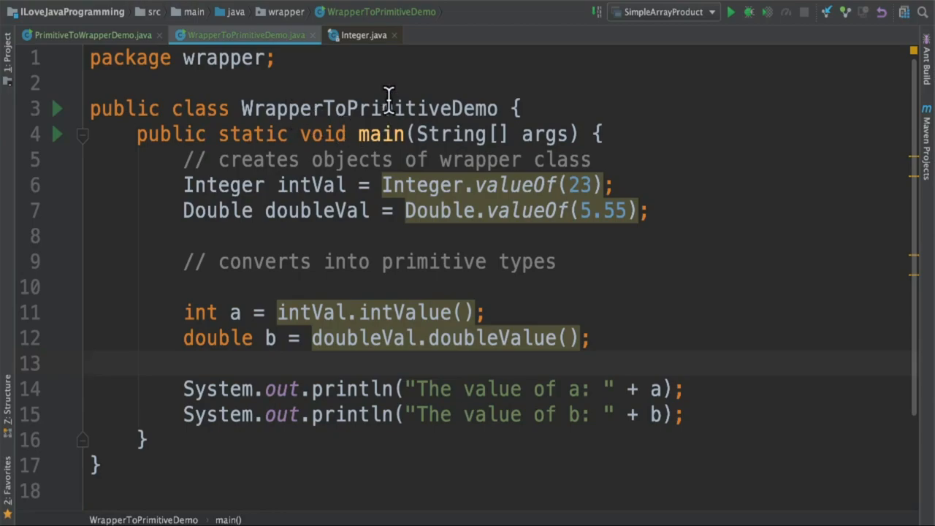